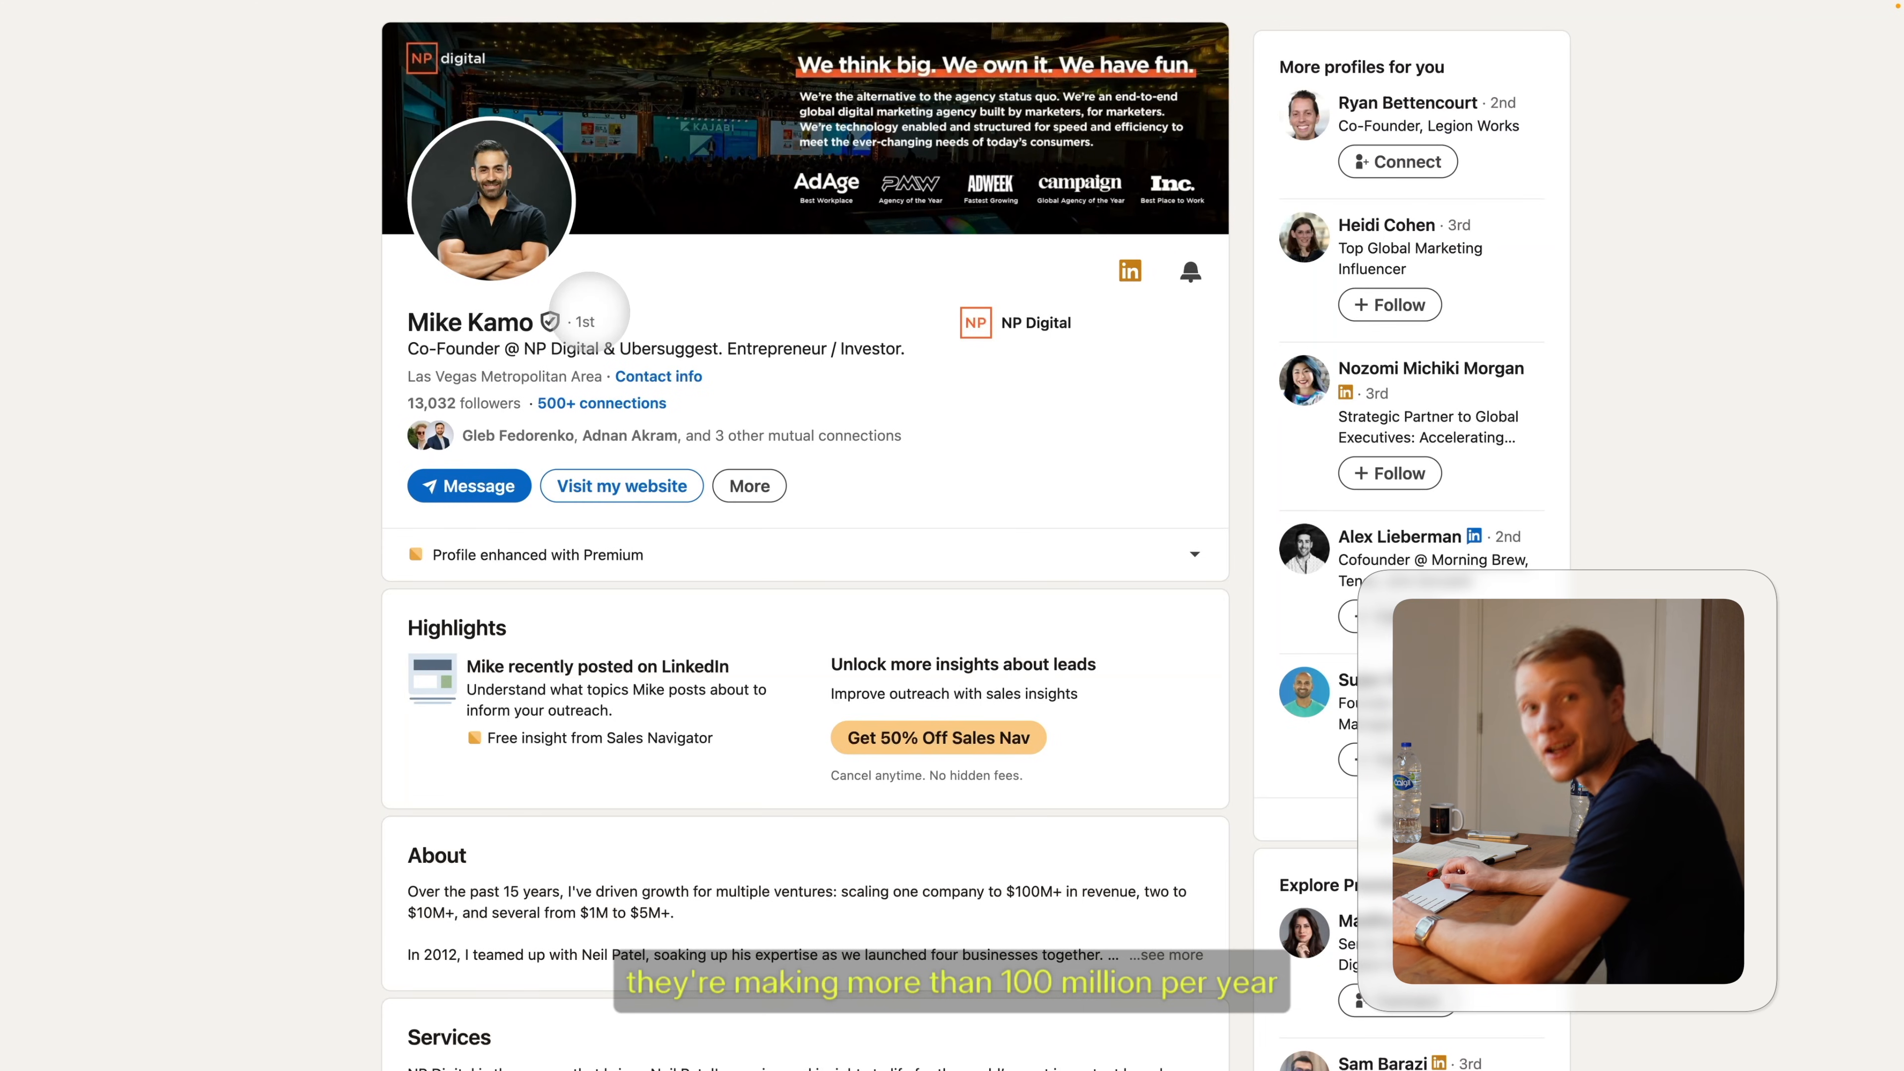
{"action": "mouse_move", "coordinate": [729, 397]}
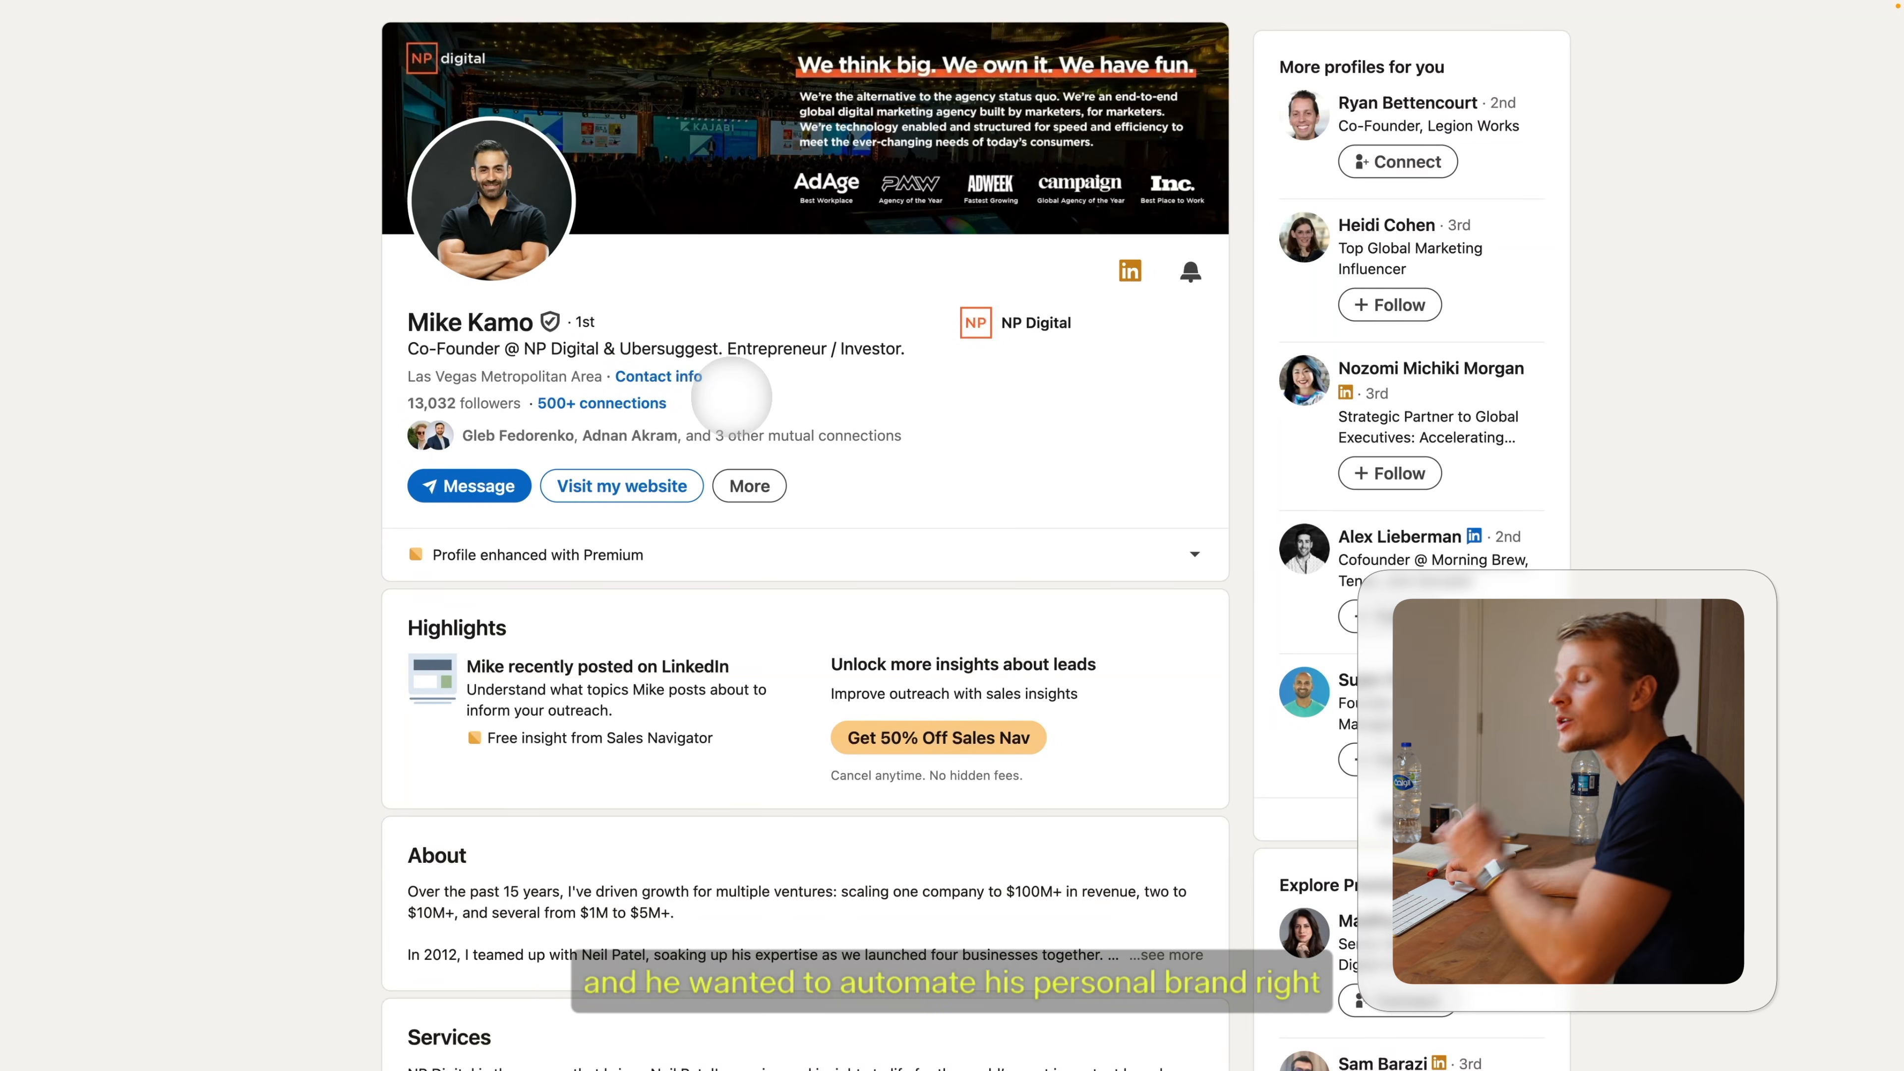
{"action": "scroll", "scroll_direction": "down", "scroll_amount": 3}
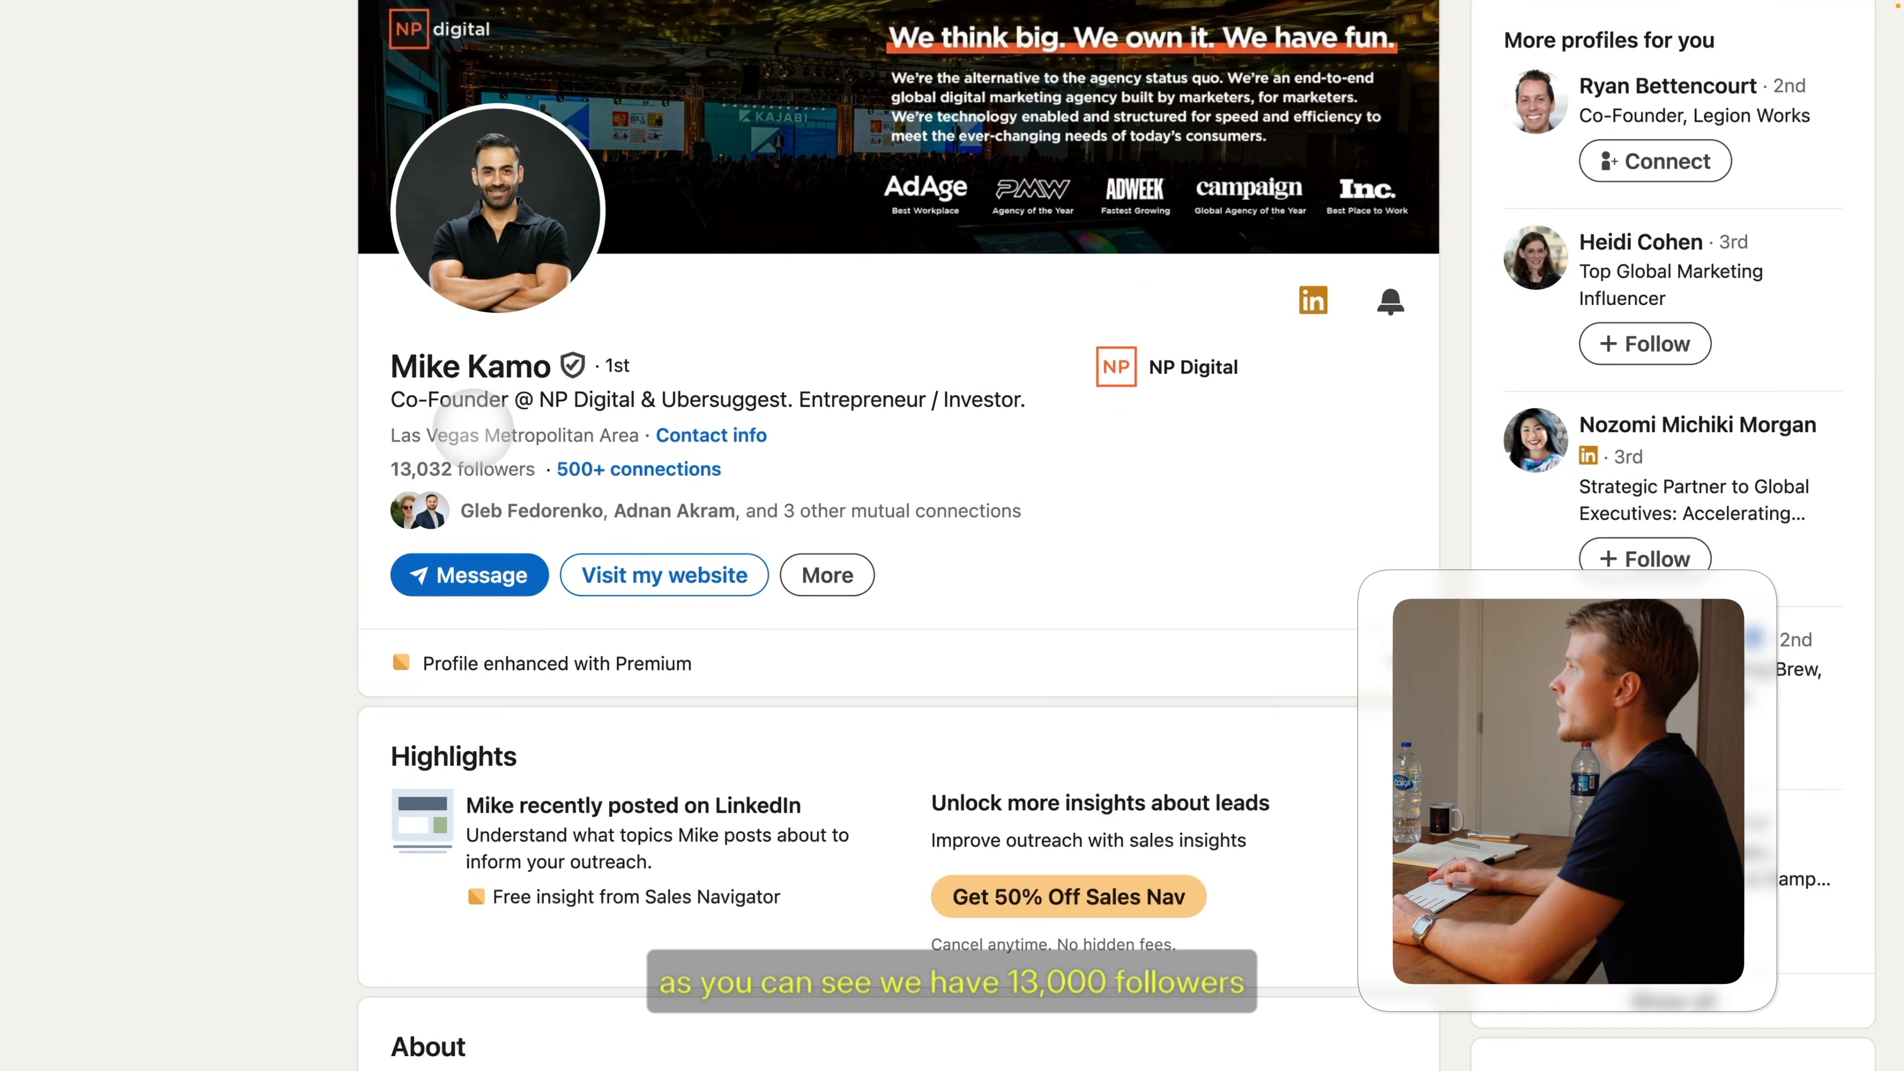
{"action": "scroll", "scroll_direction": "down", "scroll_amount": 3}
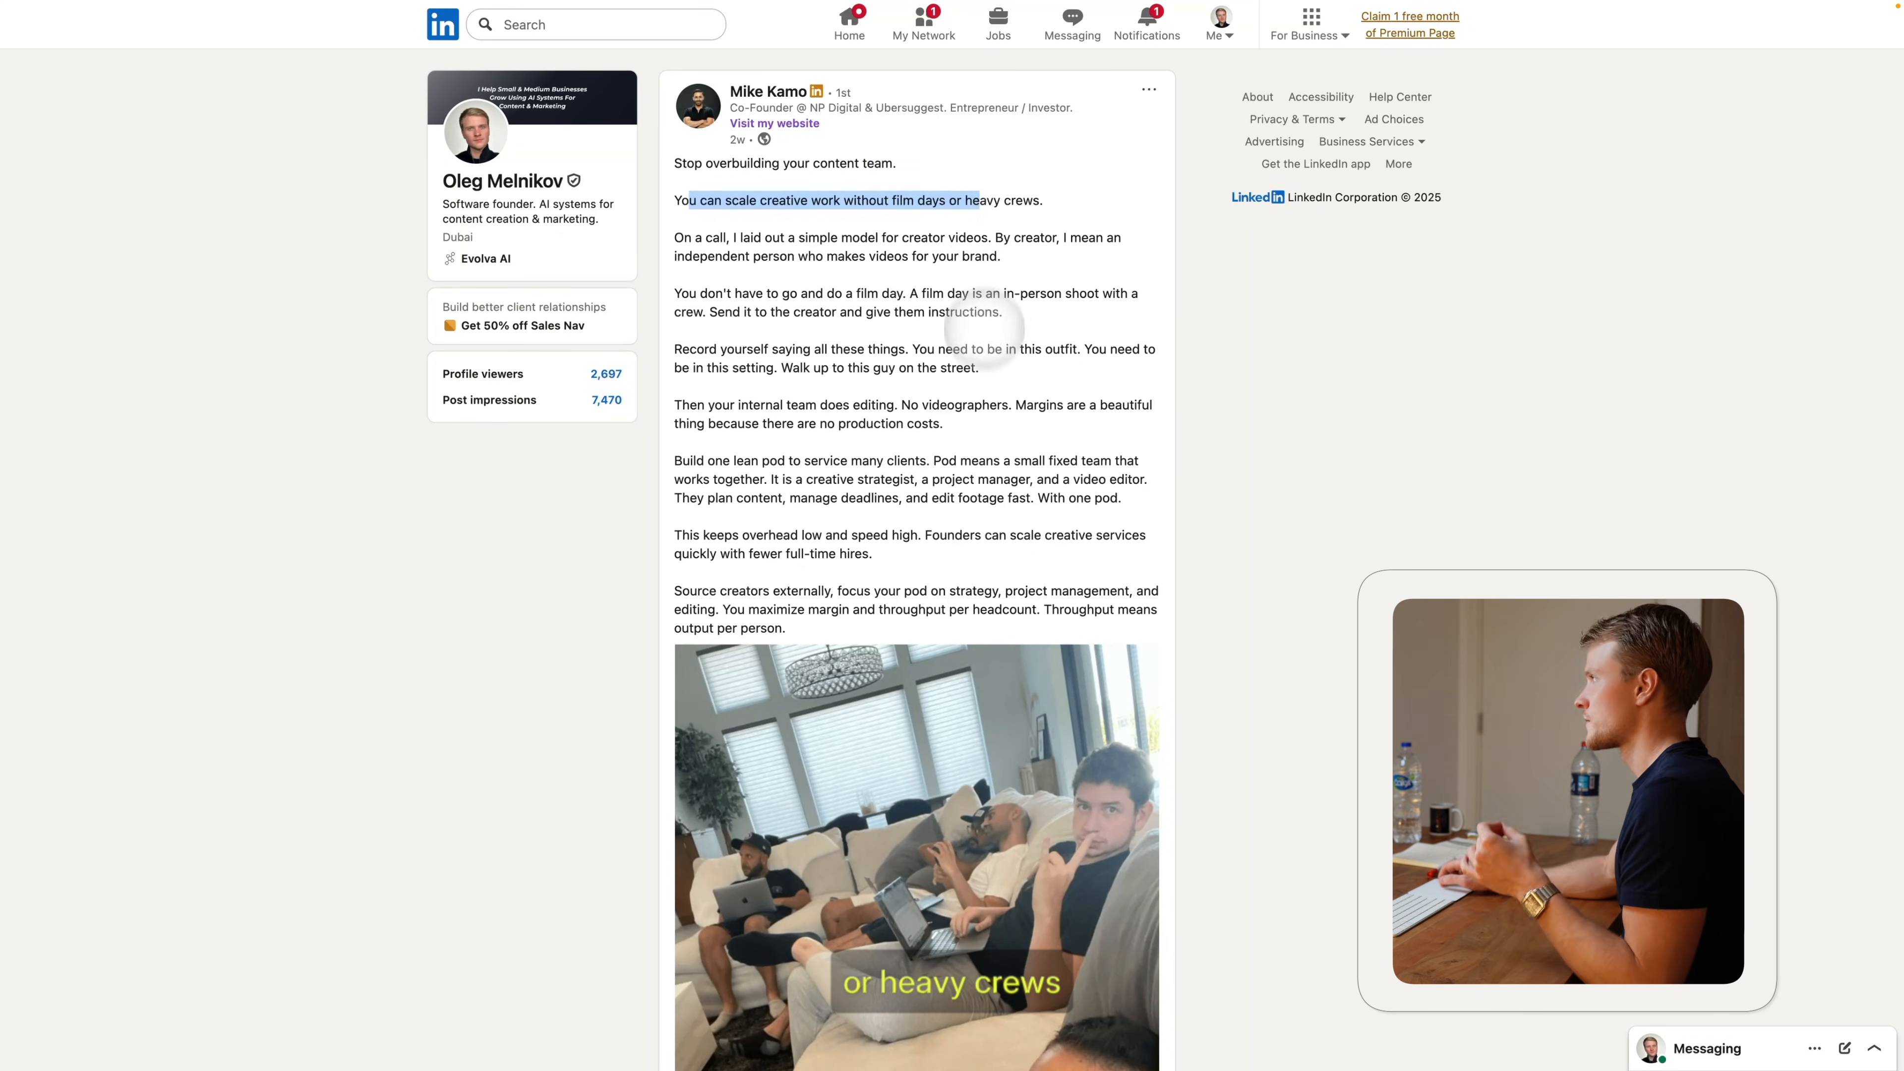
{"action": "scroll", "scroll_direction": "down", "scroll_amount": 3}
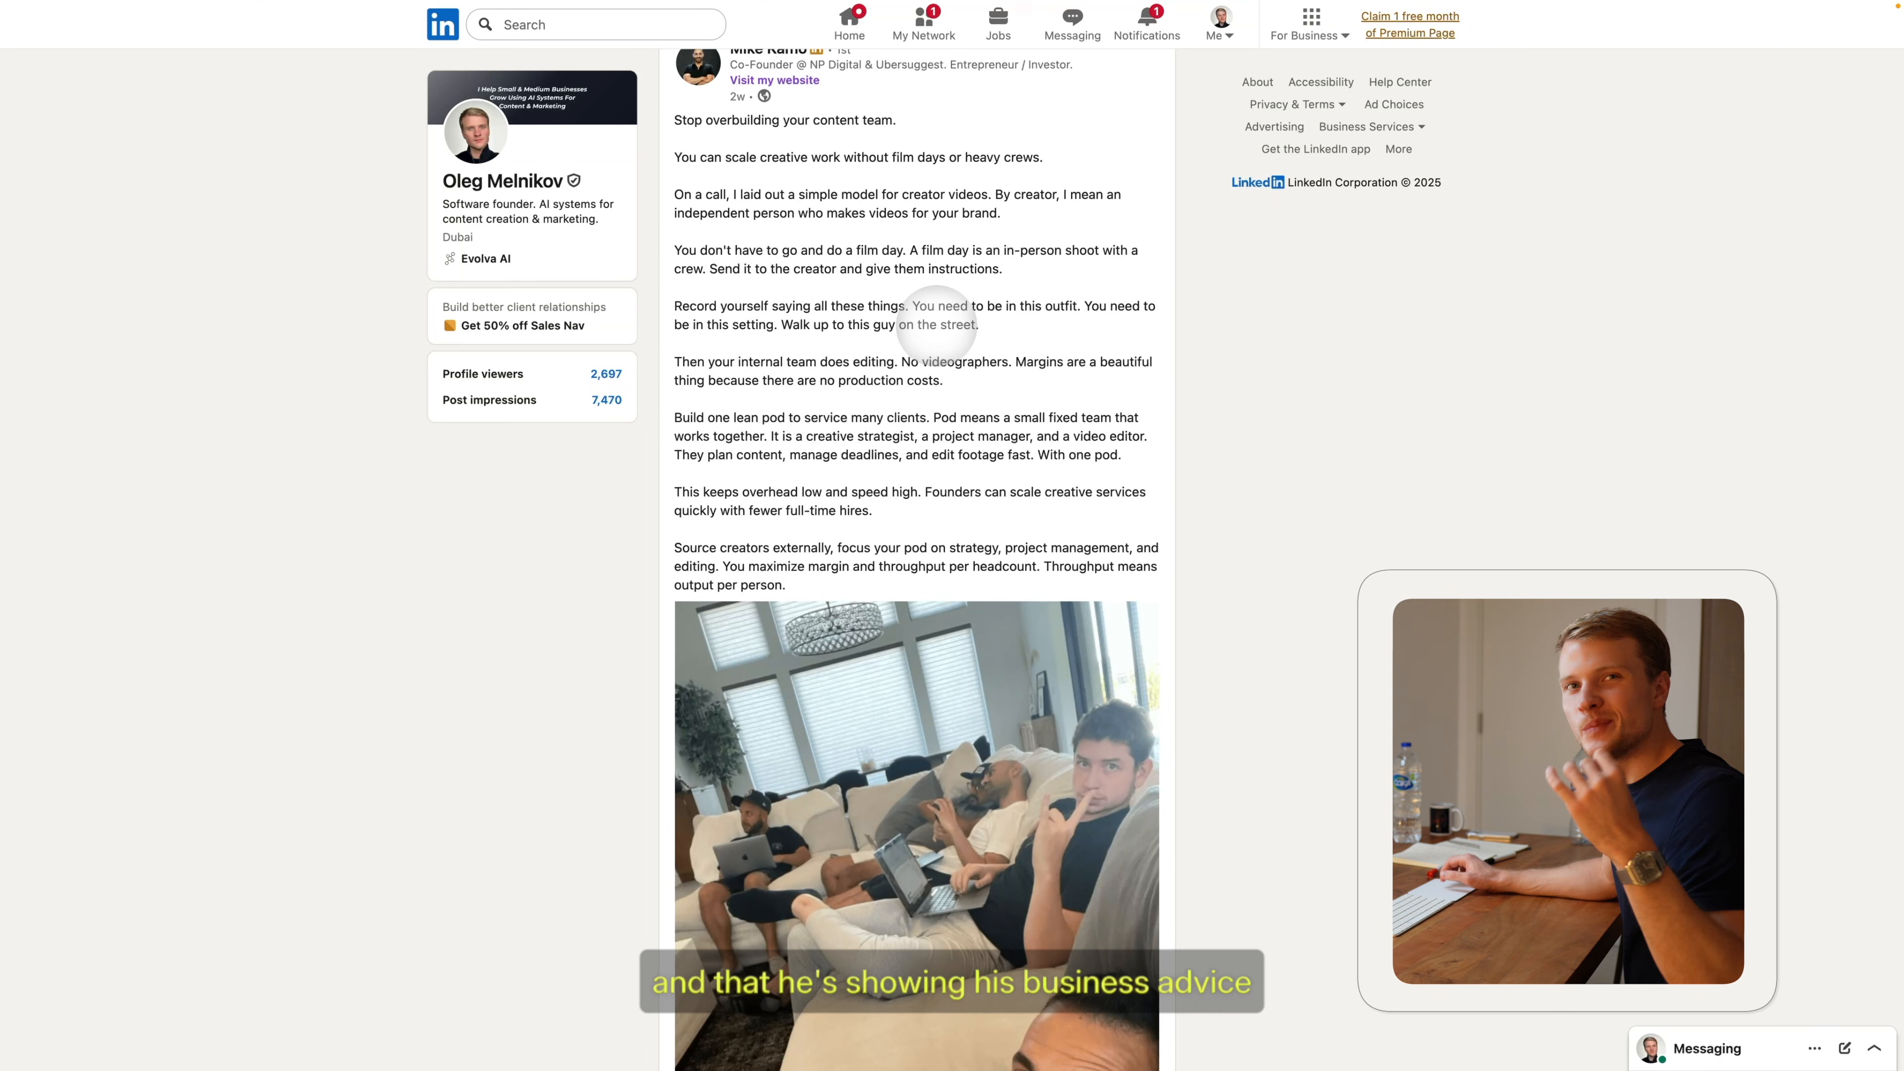
{"action": "scroll", "scroll_direction": "down", "scroll_amount": 3}
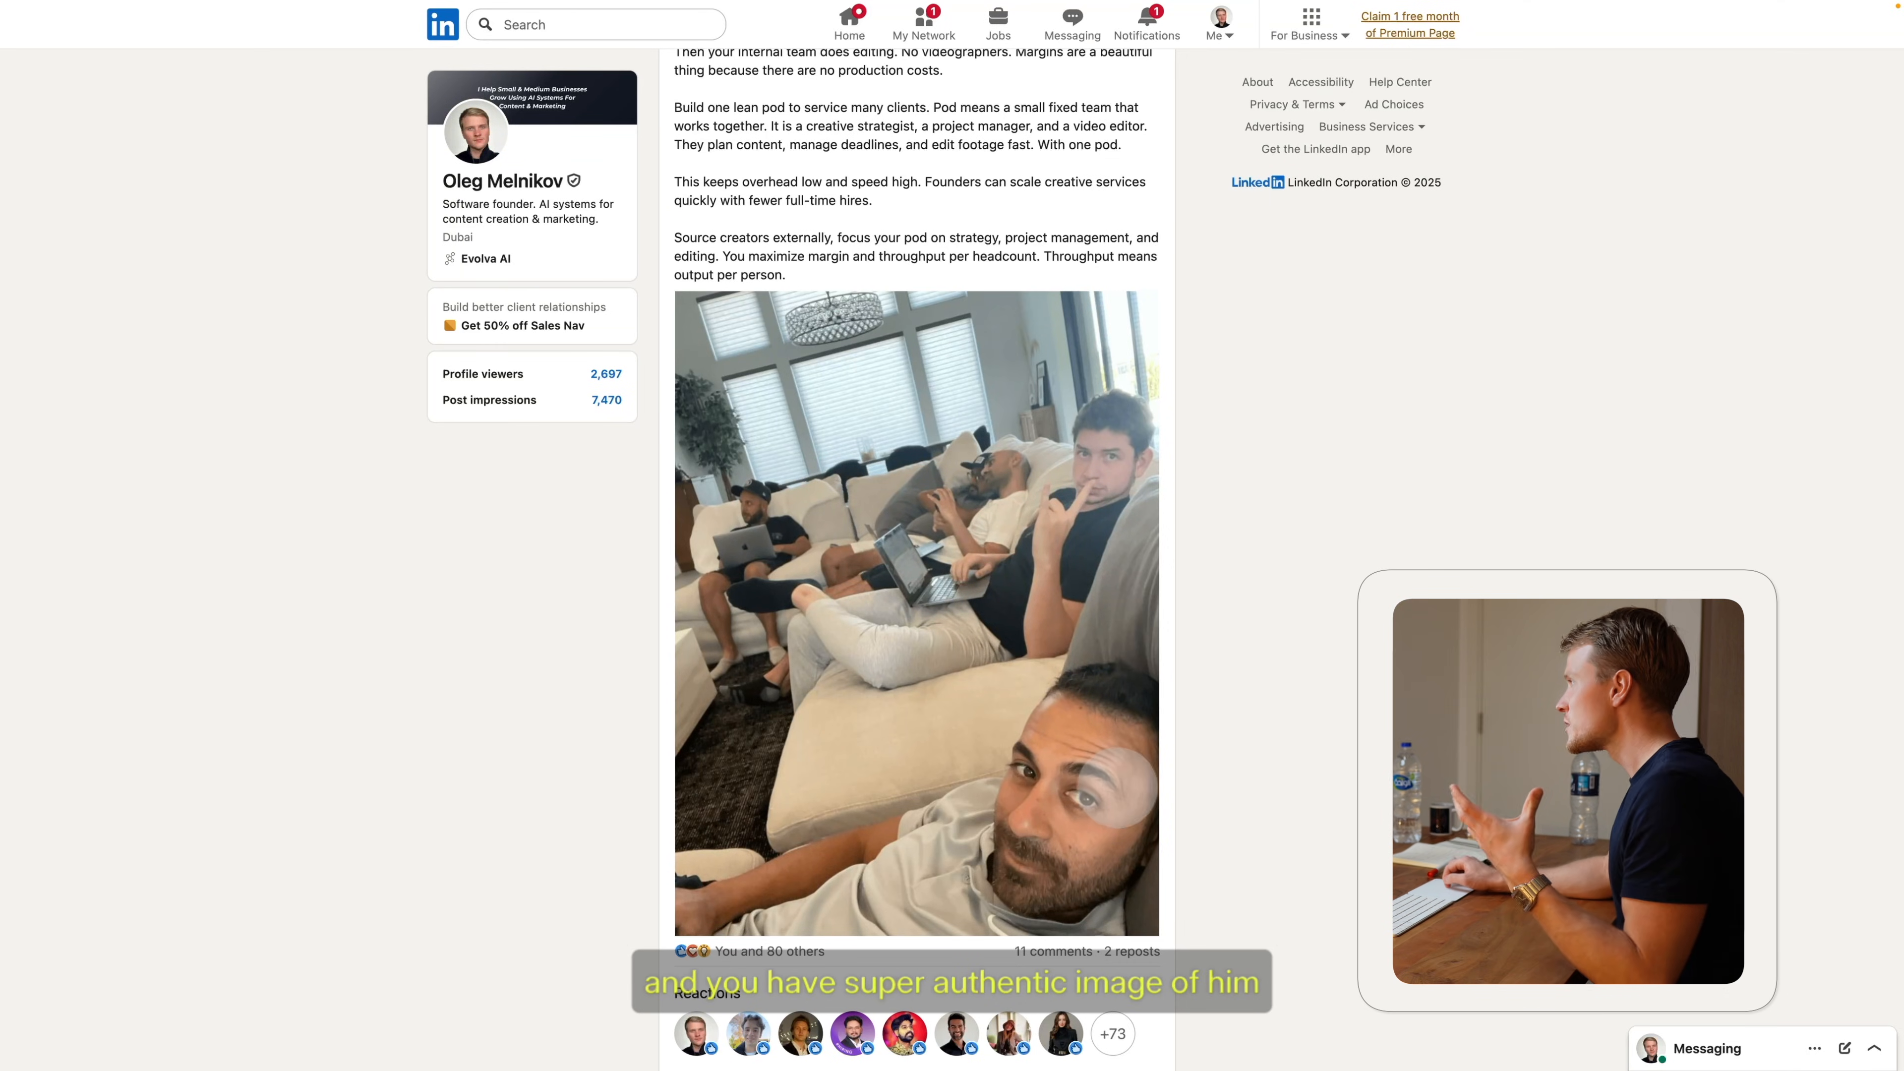
{"action": "scroll", "scroll_direction": "down", "scroll_amount": 3}
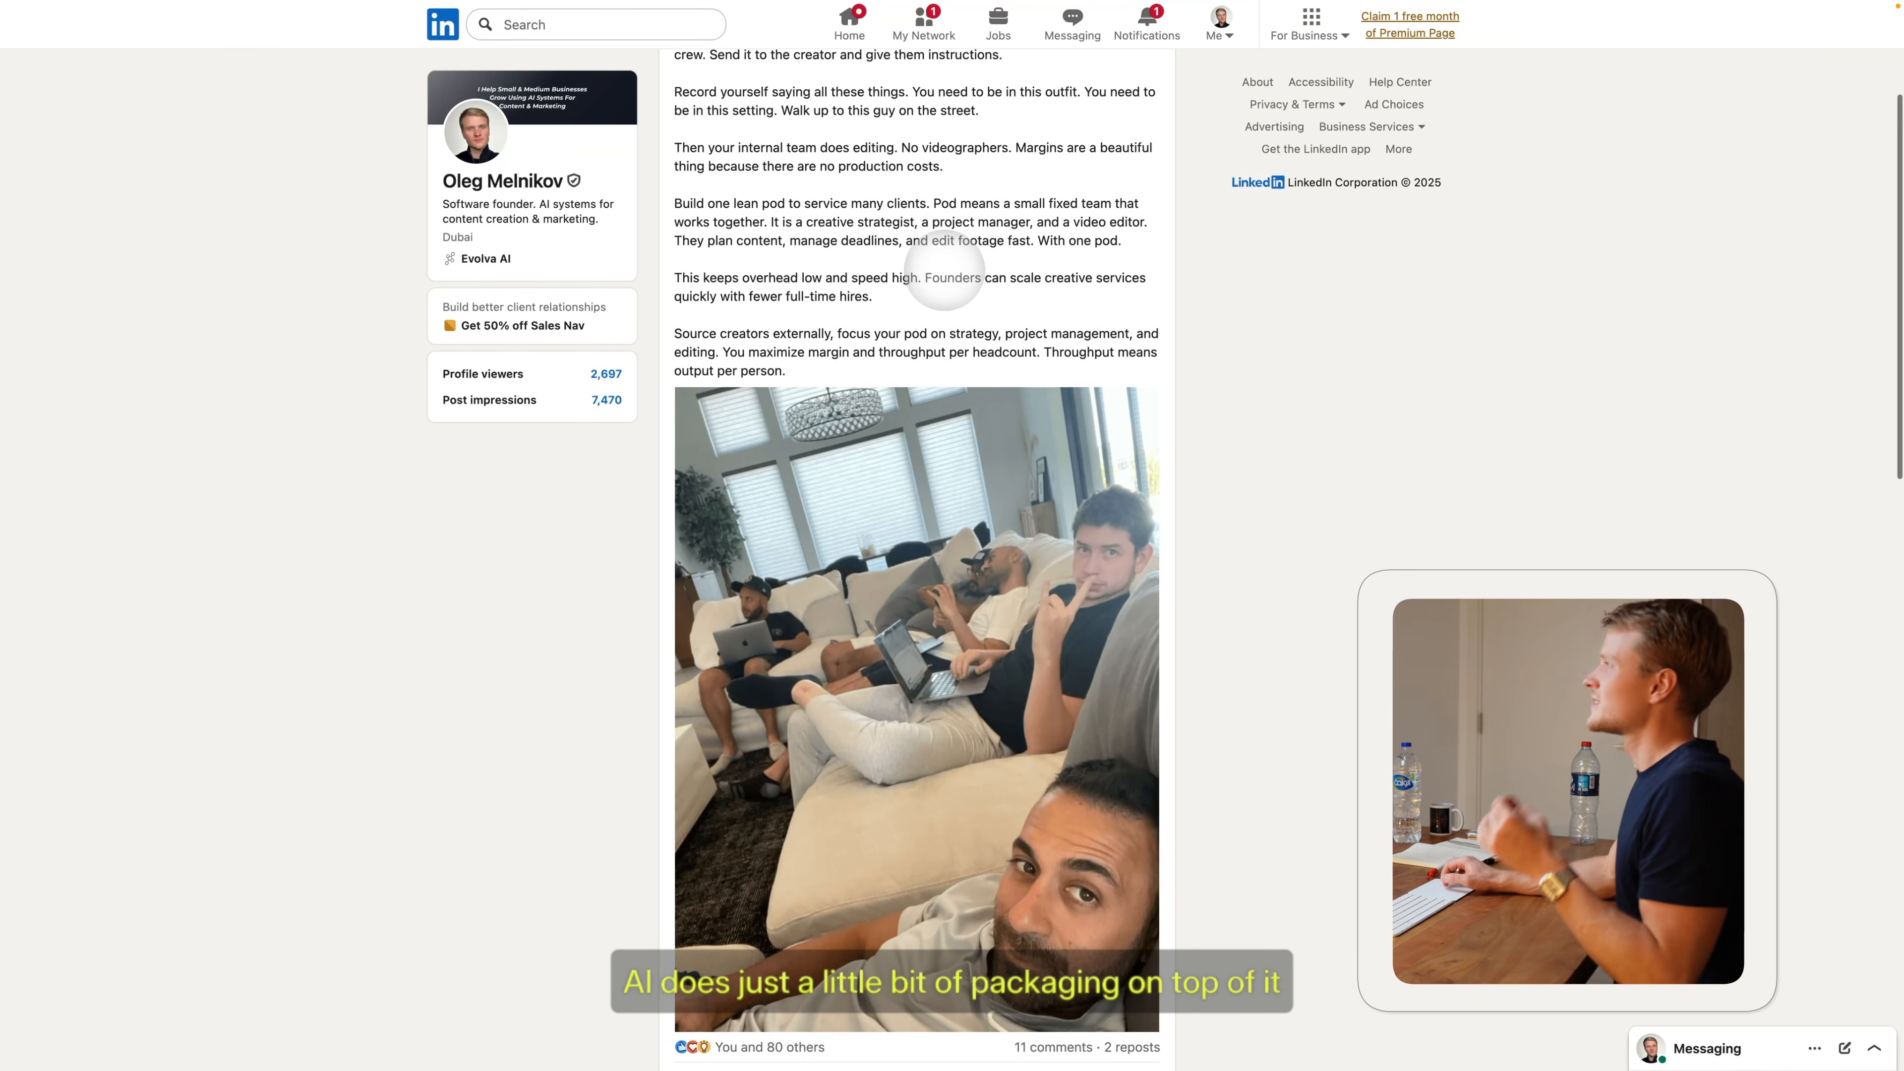
{"action": "scroll", "scroll_direction": "down", "scroll_amount": 3}
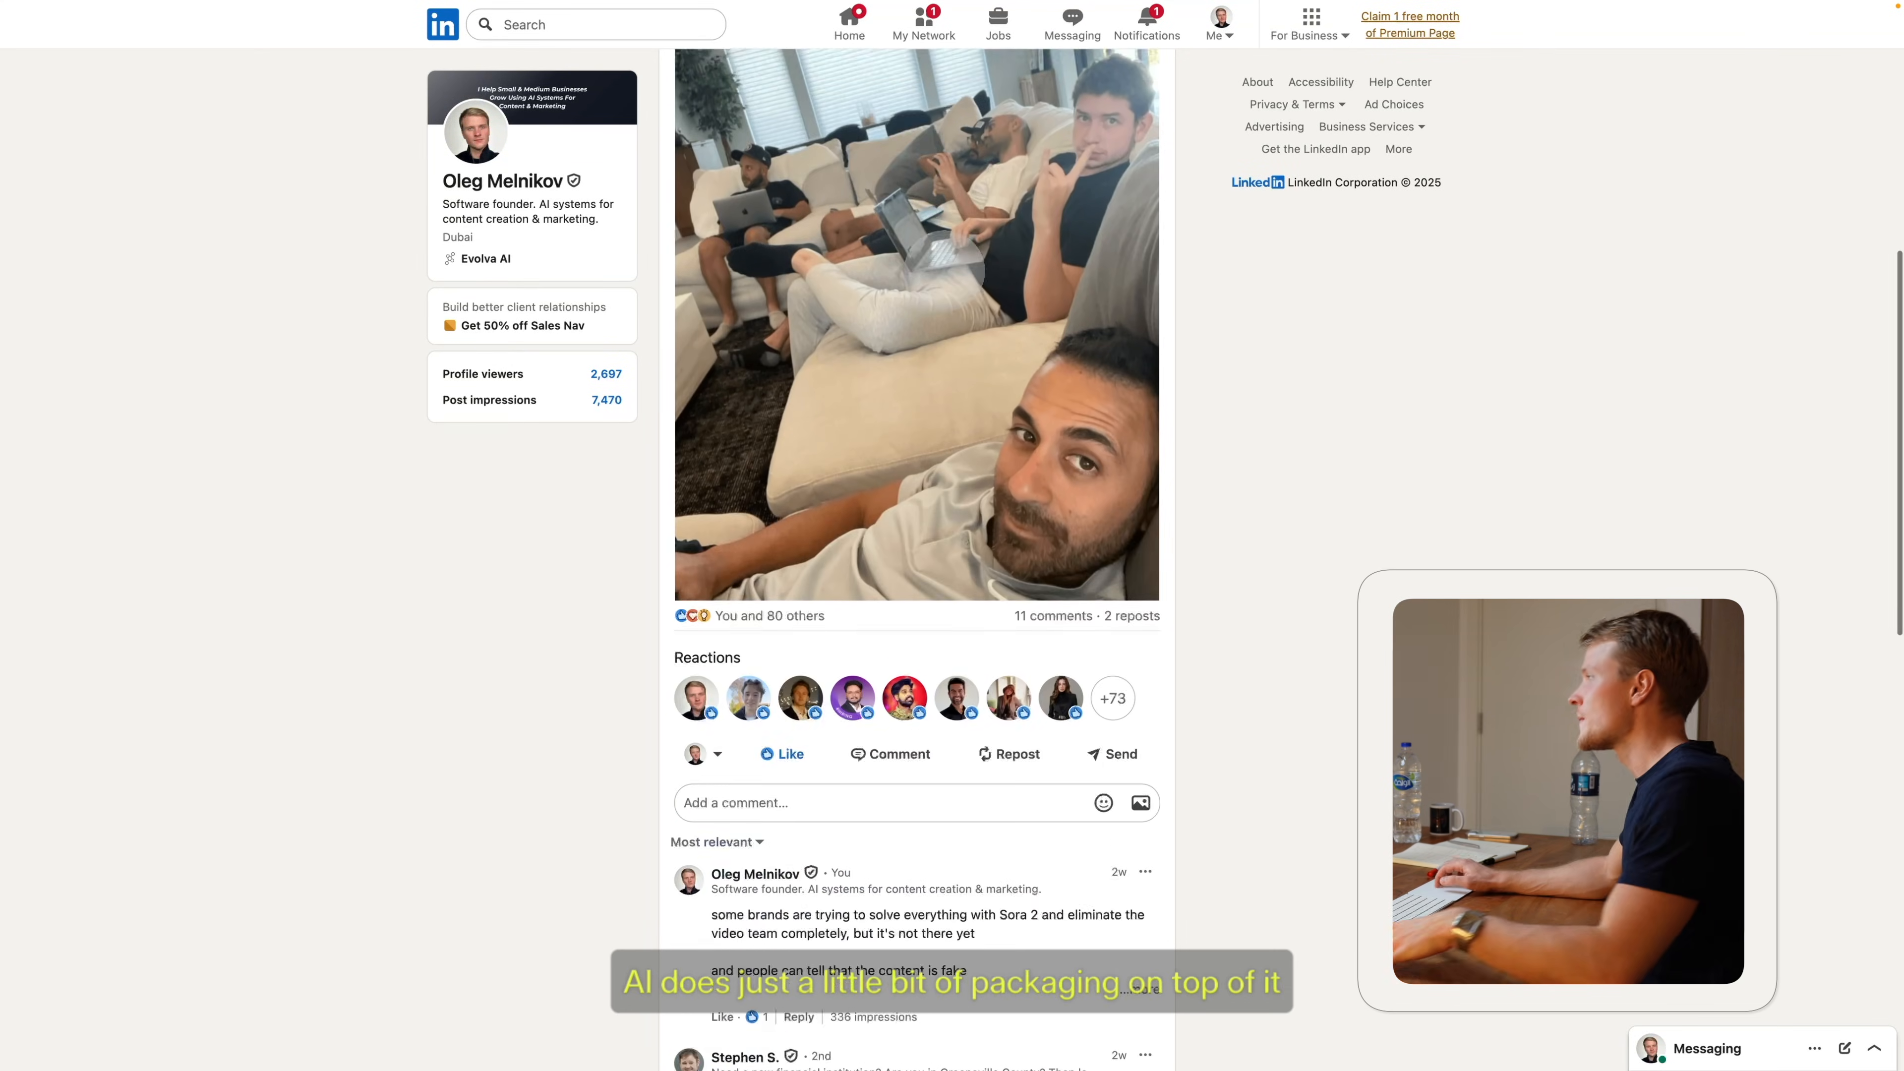
{"action": "scroll", "scroll_direction": "down", "scroll_amount": 3}
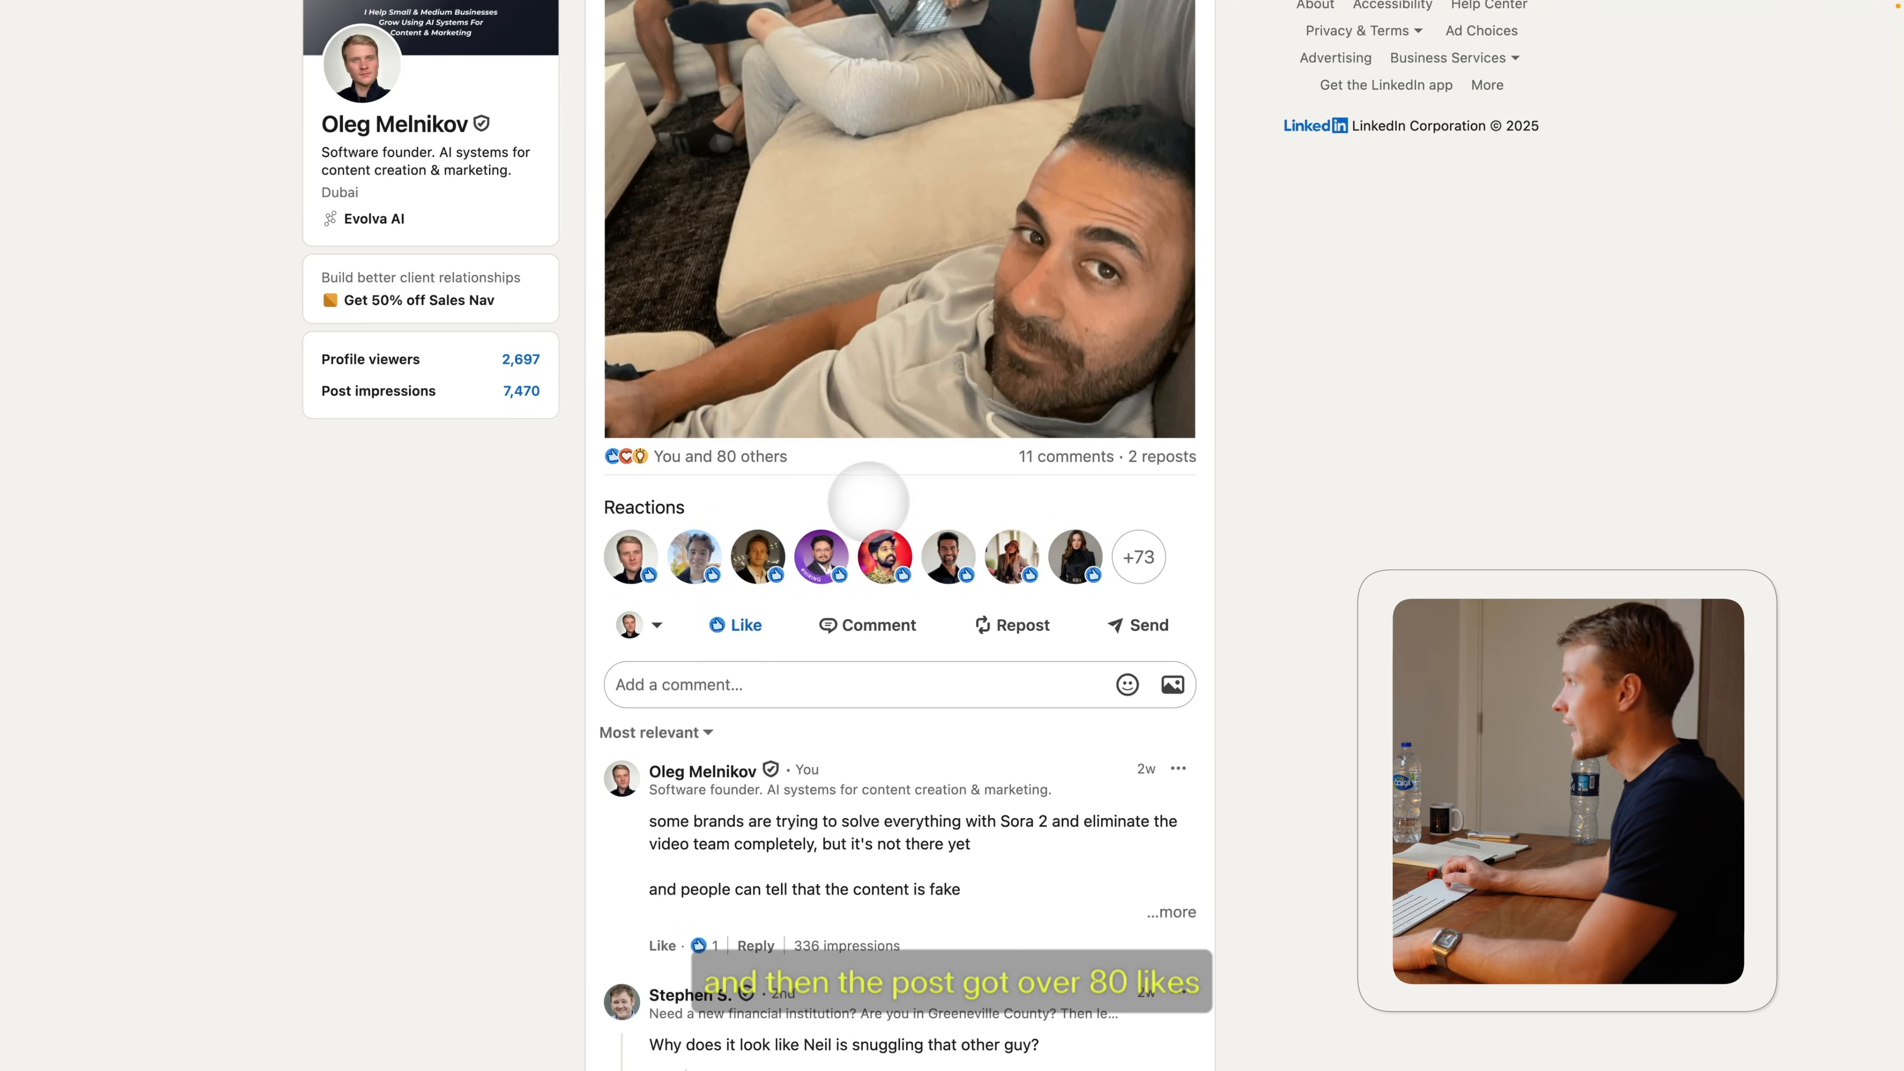
{"action": "scroll", "scroll_direction": "down", "scroll_amount": 3}
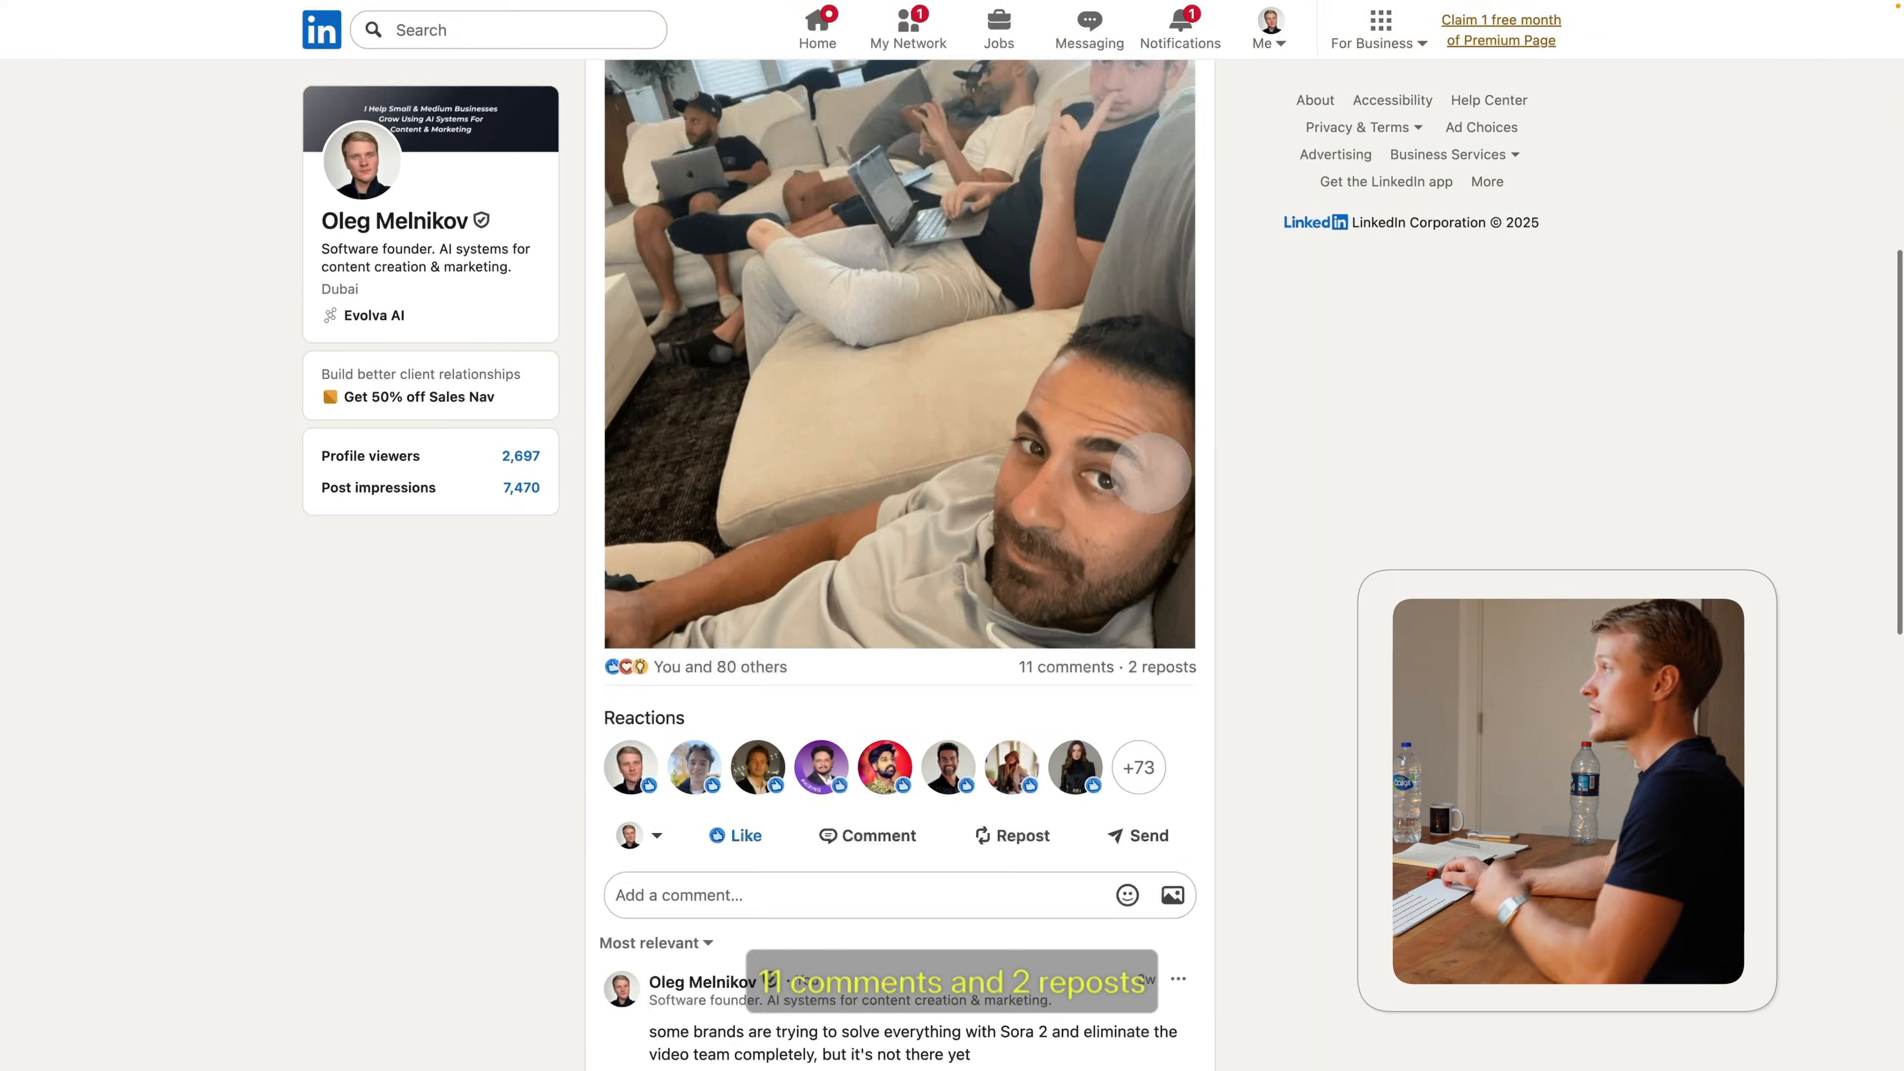